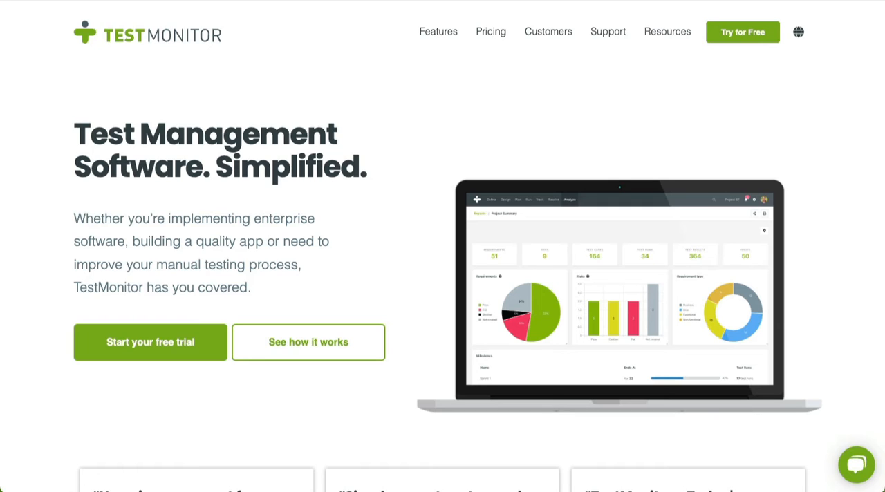
{"action": "mouse_move", "coordinate": [742, 32]}
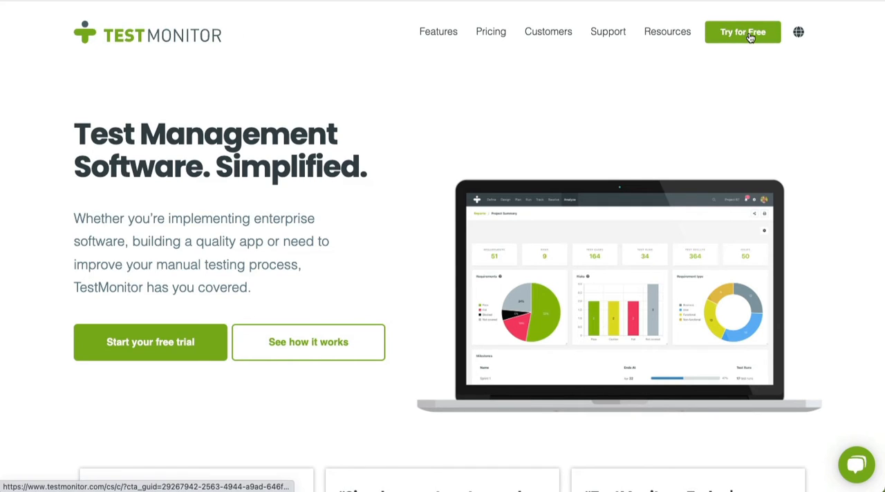
{"action": "mouse_move", "coordinate": [743, 32]}
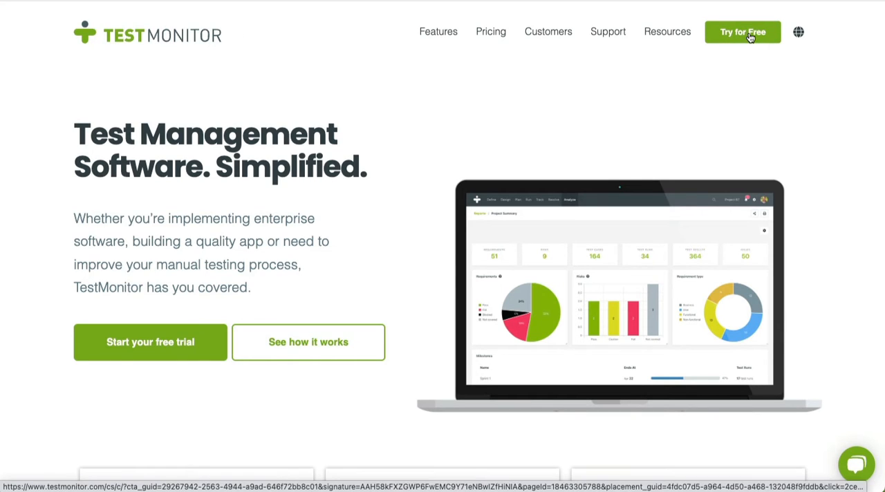
Step: Start a free trial from the TestMonitor website to enter the app
{"action": "left_click", "coordinate": [742, 32]}
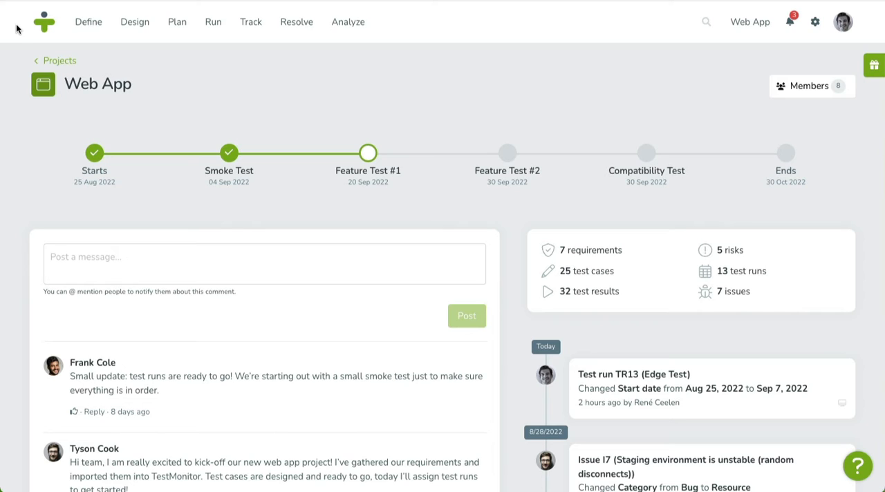
{"action": "mouse_move", "coordinate": [14, 11]}
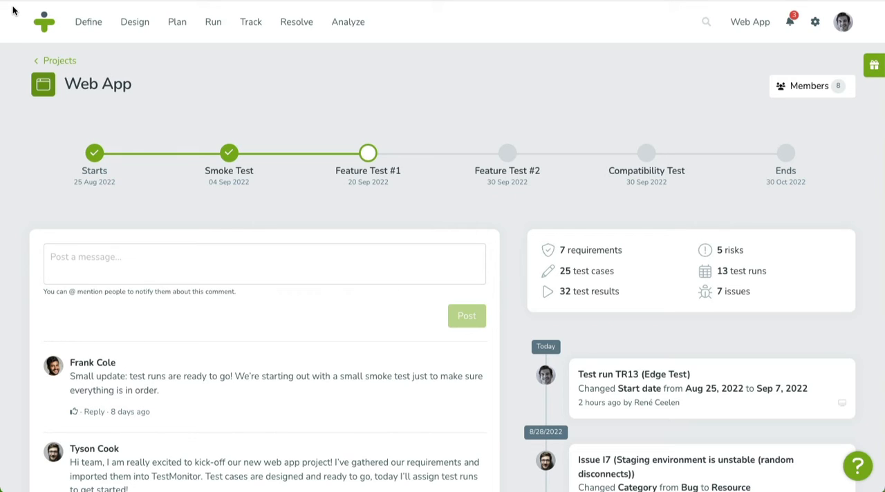
{"action": "mouse_move", "coordinate": [17, 35]}
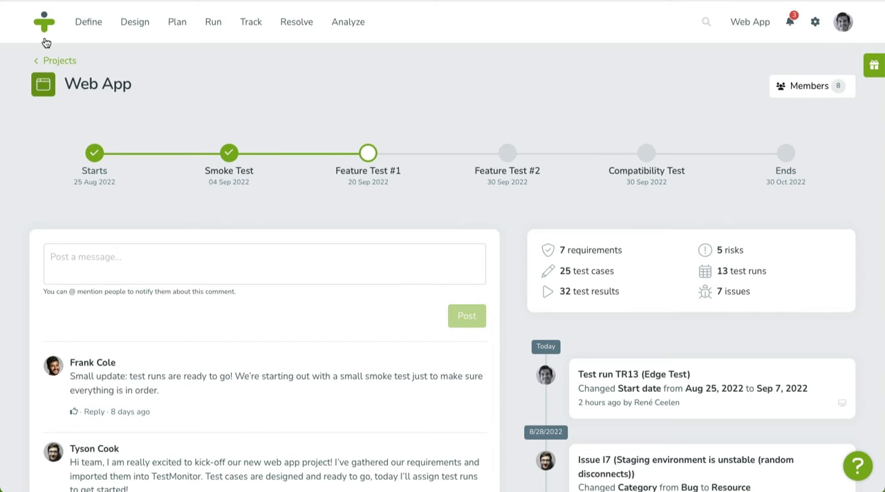
{"action": "mouse_move", "coordinate": [136, 22]}
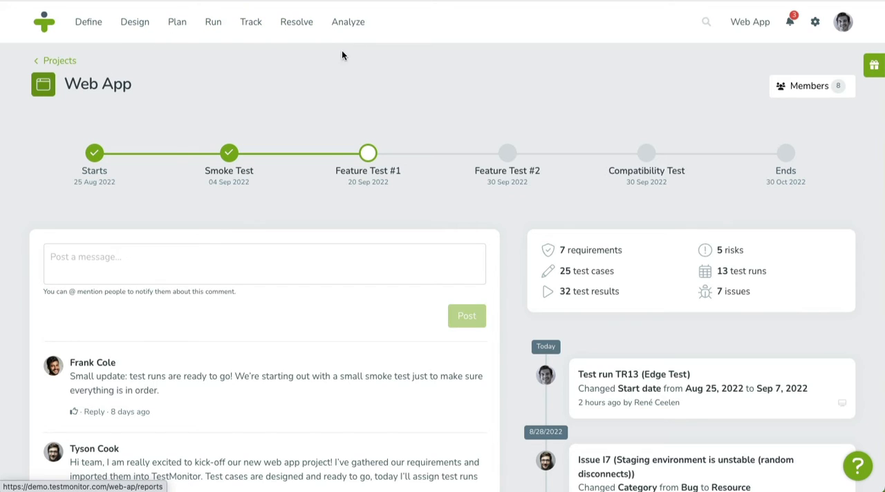
{"action": "mouse_move", "coordinate": [88, 22]}
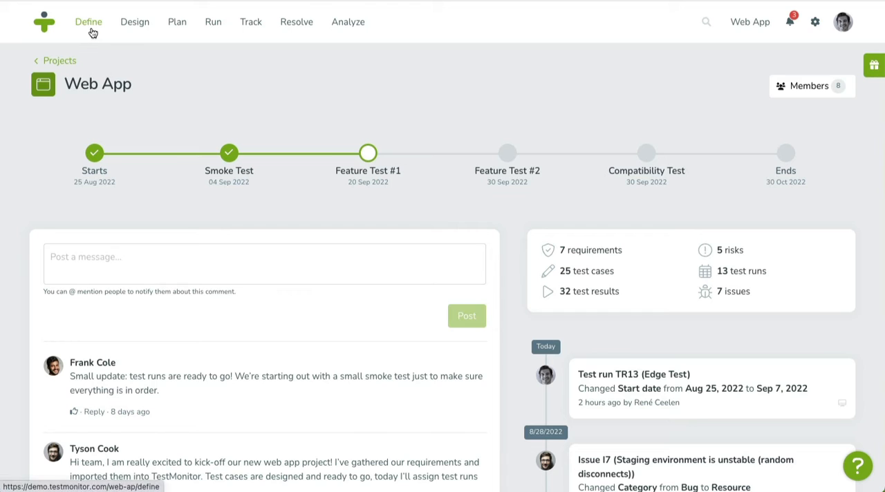
Step: View the Define area's requirements, then its list of five Web App risks
{"action": "left_click", "coordinate": [88, 22]}
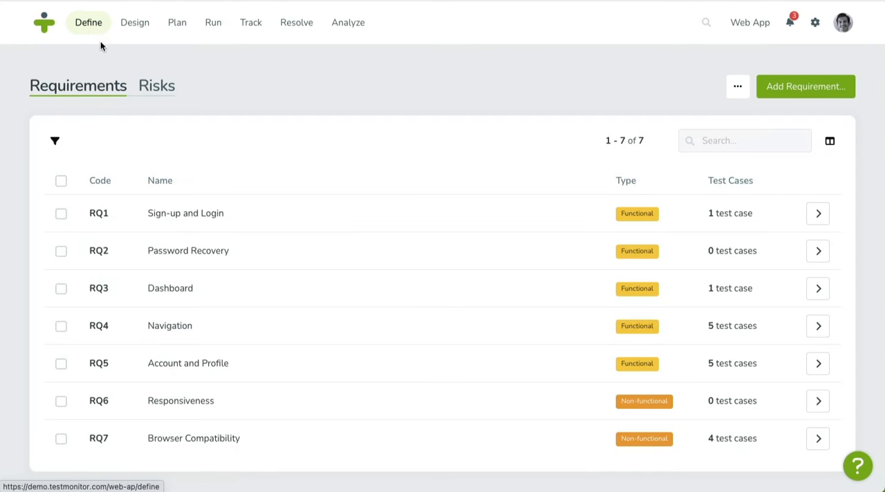
{"action": "mouse_move", "coordinate": [150, 60]}
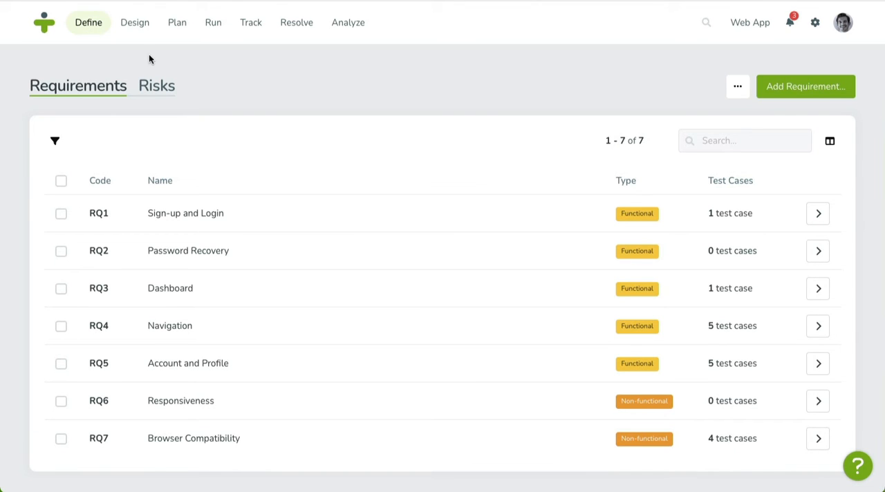
{"action": "left_click", "coordinate": [156, 86]}
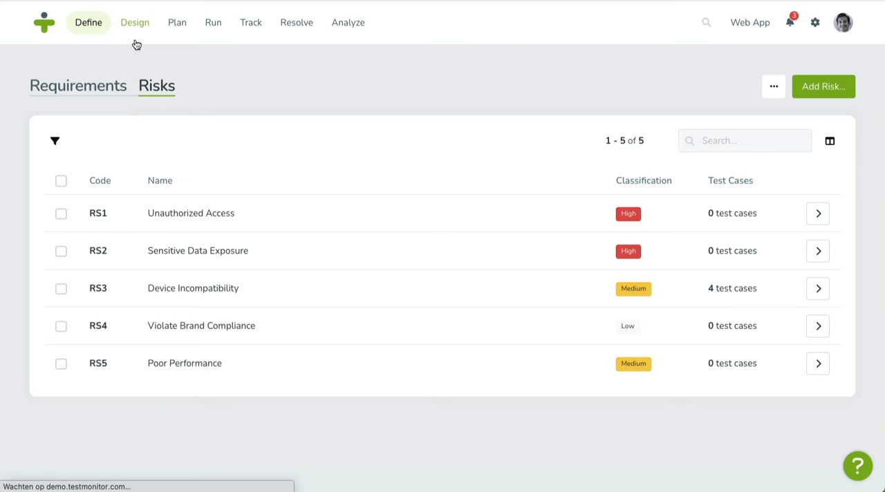
Step: View the Design test suites, then the Plan area's four Web App milestones
{"action": "left_click", "coordinate": [135, 22]}
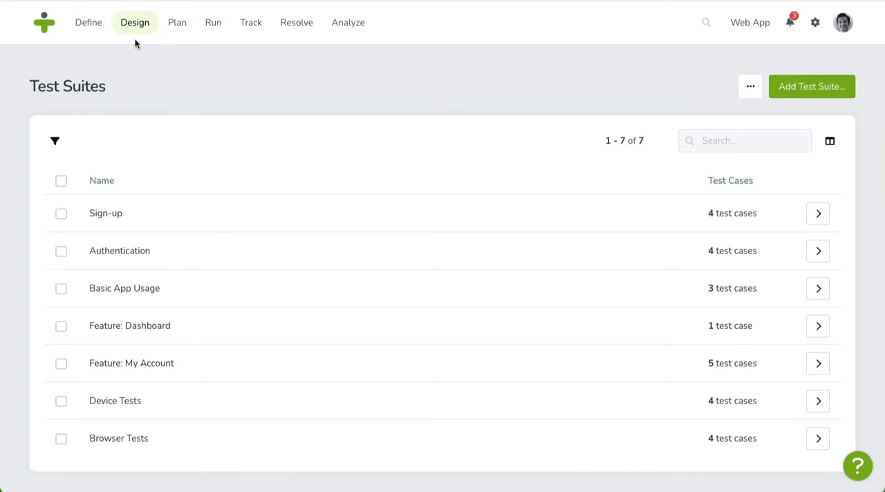
{"action": "mouse_move", "coordinate": [178, 66]}
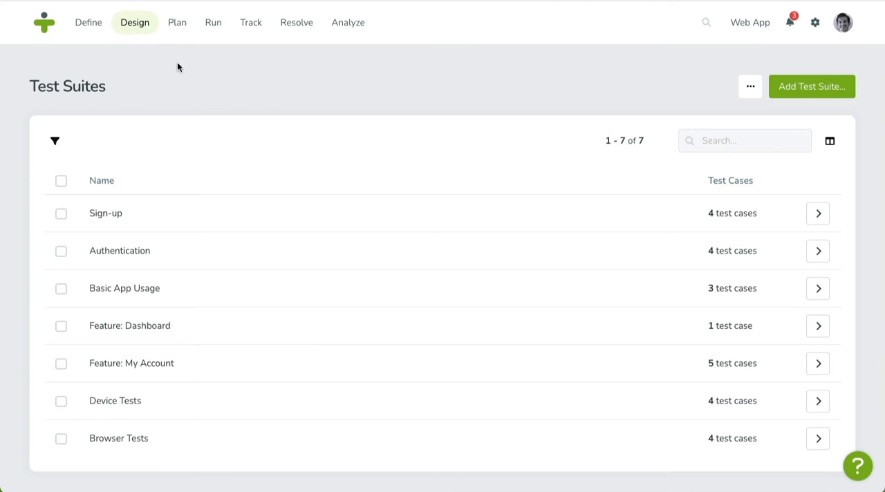
{"action": "mouse_move", "coordinate": [701, 219]}
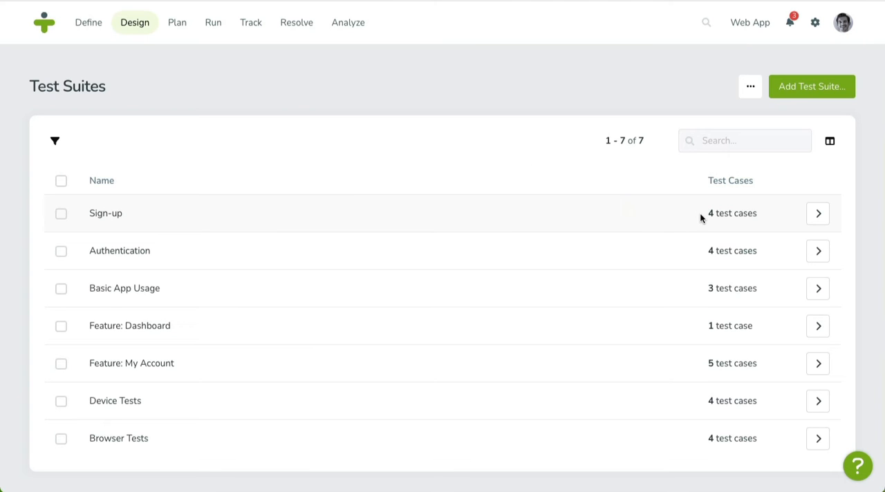
{"action": "mouse_move", "coordinate": [127, 216]}
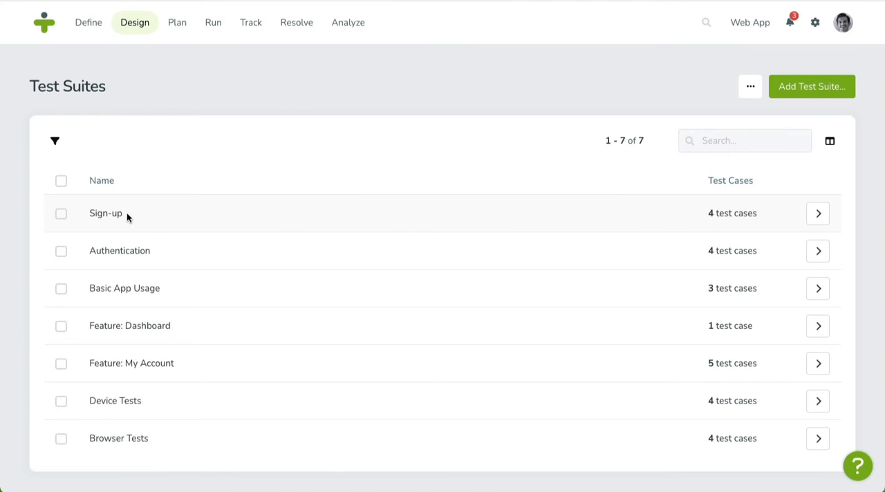
{"action": "left_click", "coordinate": [177, 22]}
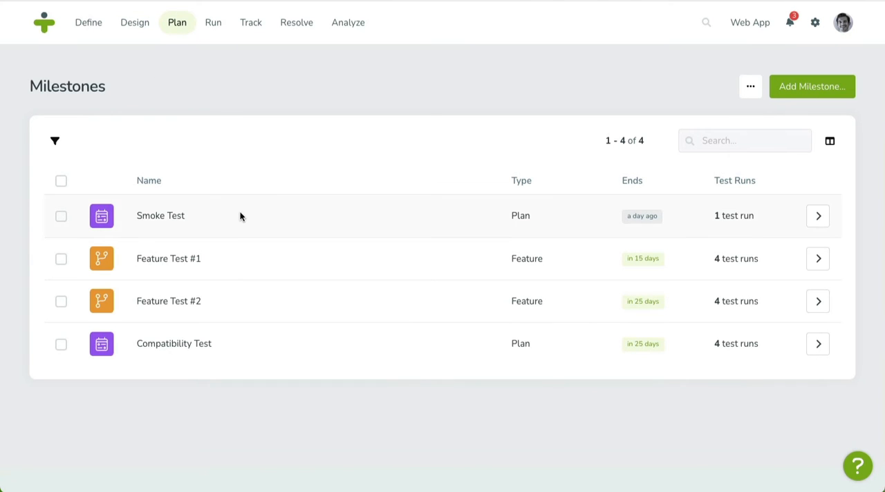
{"action": "mouse_move", "coordinate": [252, 261]}
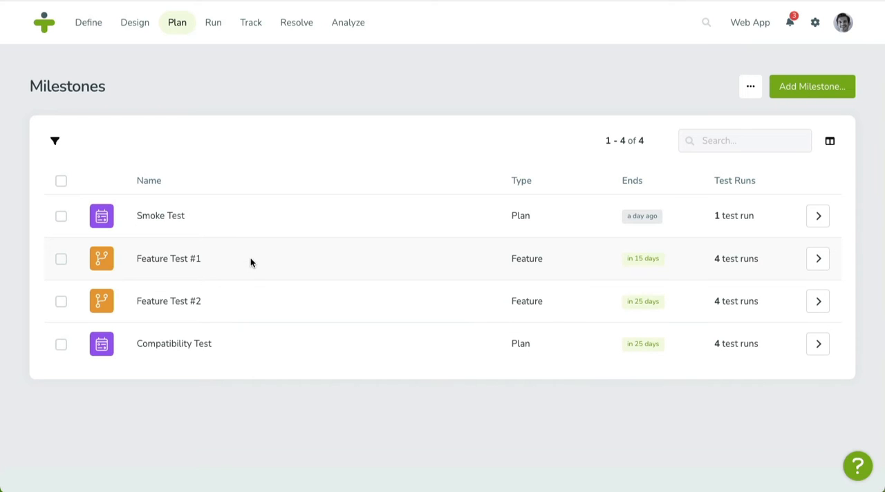
{"action": "mouse_move", "coordinate": [246, 337]}
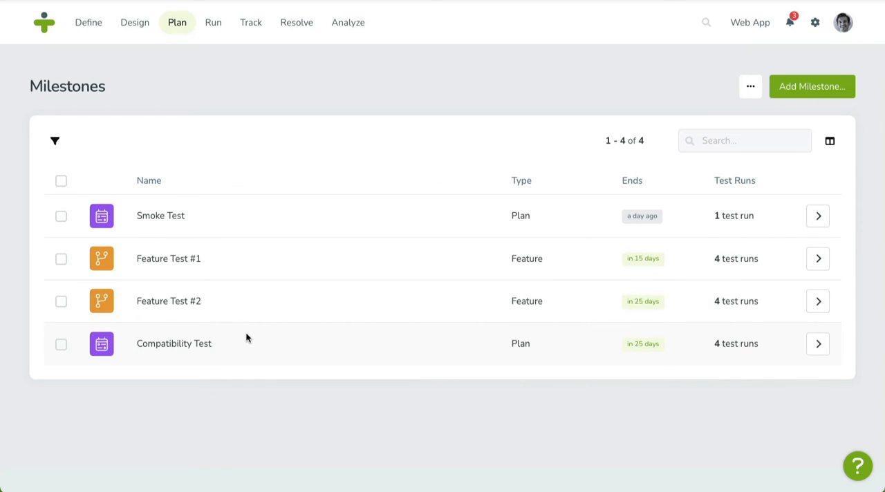
Step: Review runnable test runs with TR2 expanded, tracked runs, and the Resolve issues list
{"action": "left_click", "coordinate": [213, 22]}
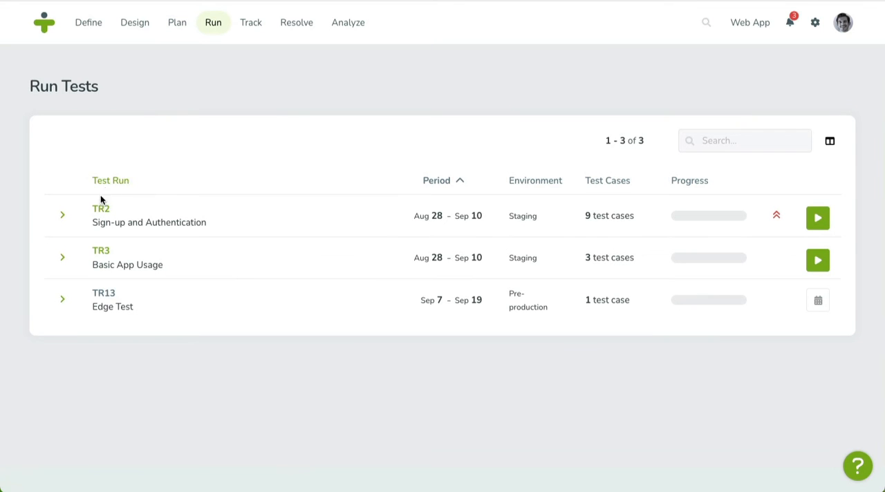
{"action": "left_click", "coordinate": [62, 216]}
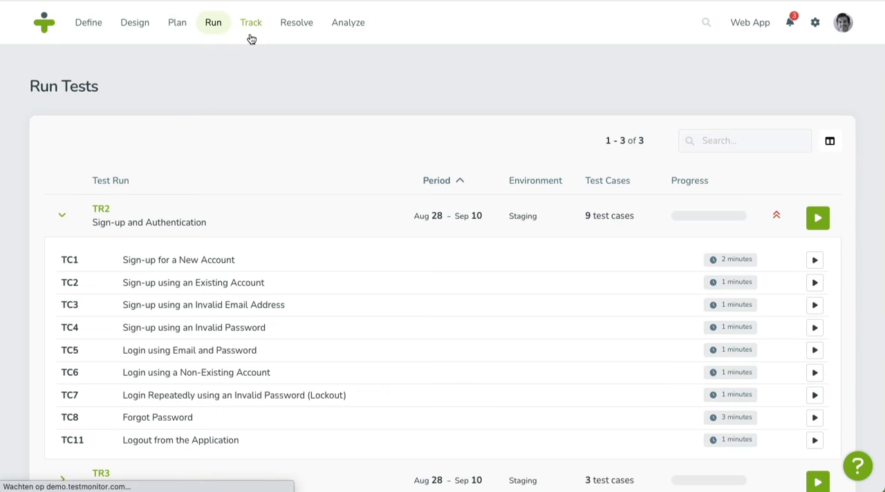
{"action": "left_click", "coordinate": [252, 22]}
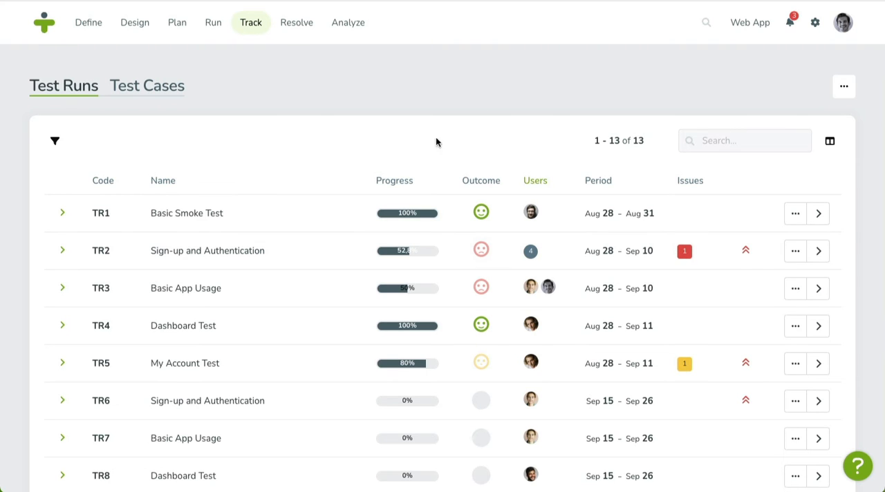
{"action": "left_click", "coordinate": [296, 22]}
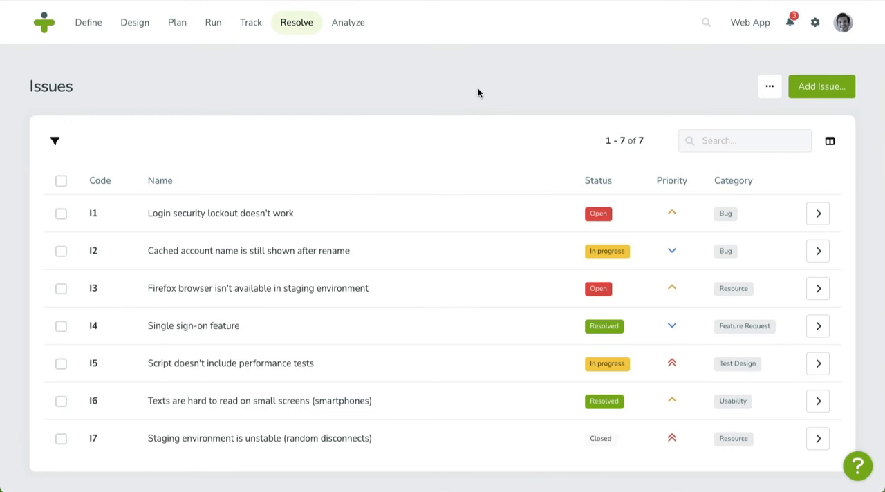
{"action": "mouse_move", "coordinate": [348, 22]}
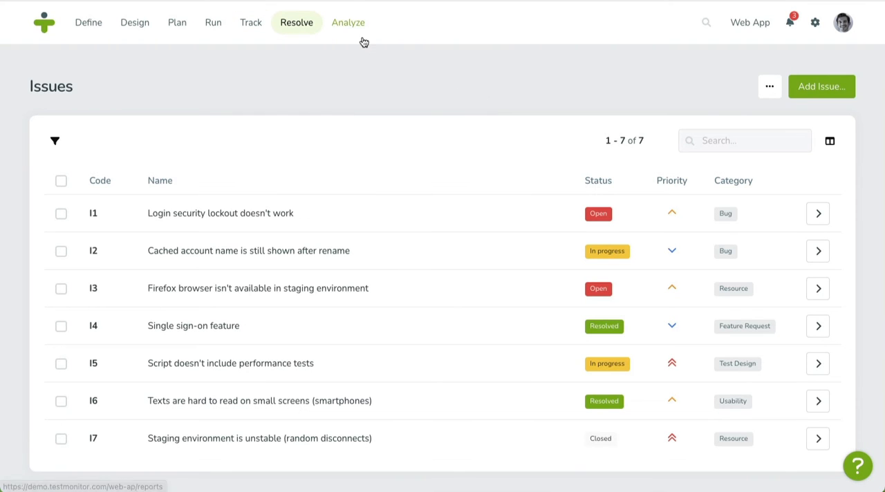
Step: Visit Reports, then search the project for '10' and show all five results
{"action": "left_click", "coordinate": [349, 22]}
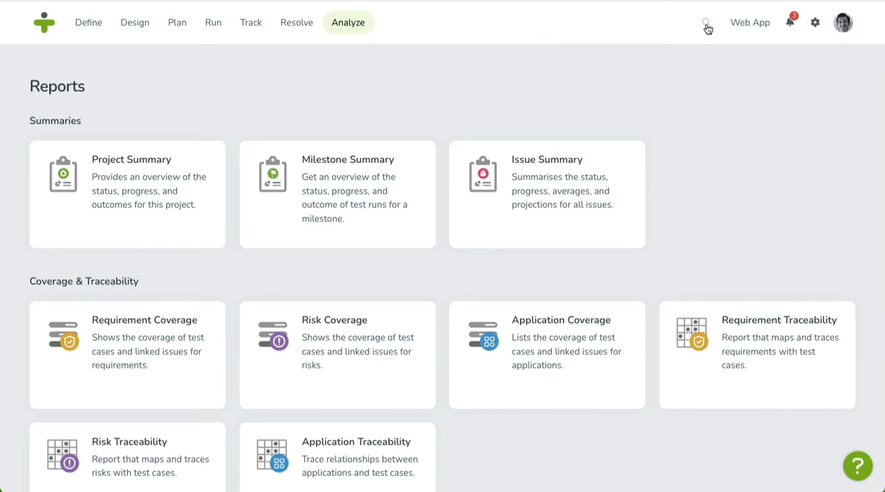
{"action": "left_click", "coordinate": [705, 22]}
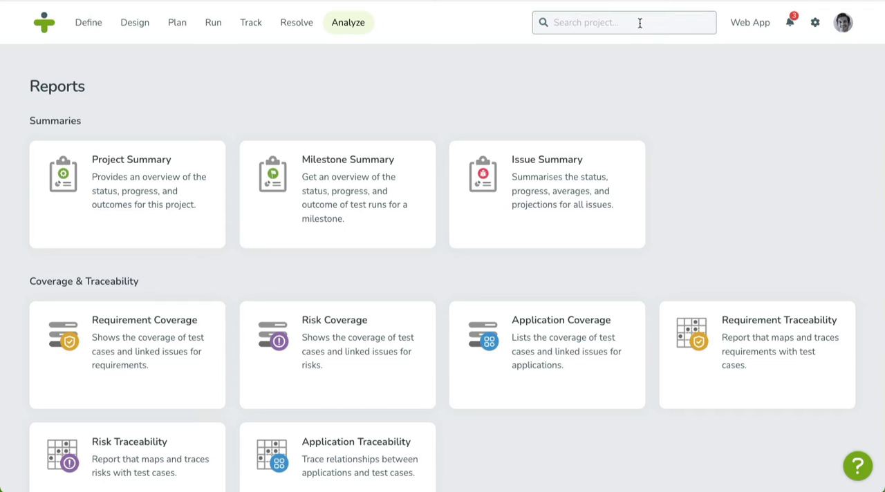
{"action": "type", "text": "10"}
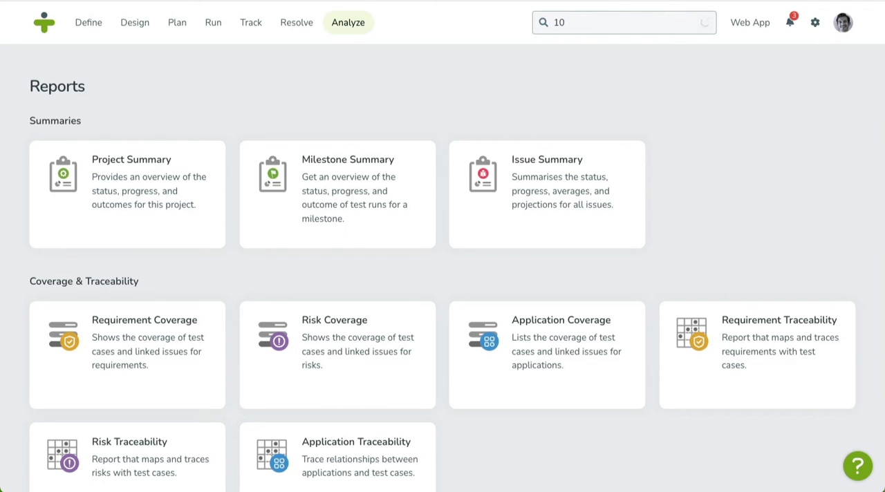
{"action": "left_click", "coordinate": [622, 22]}
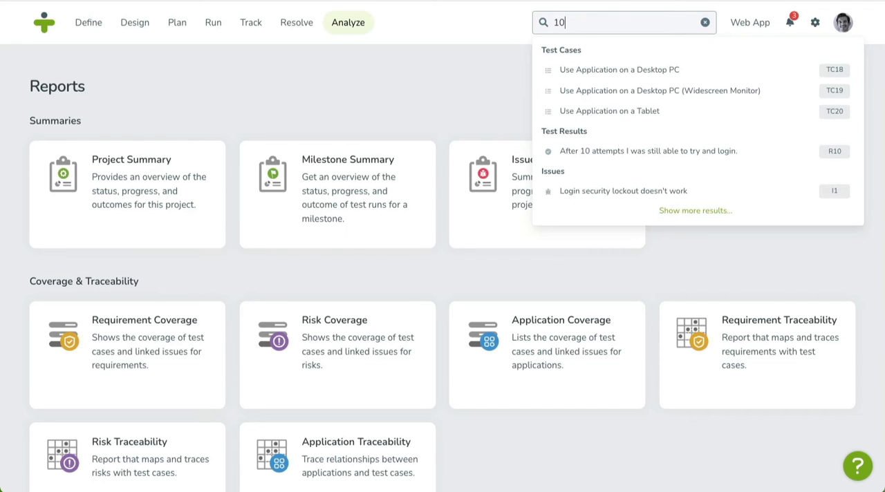
{"action": "left_click", "coordinate": [694, 210]}
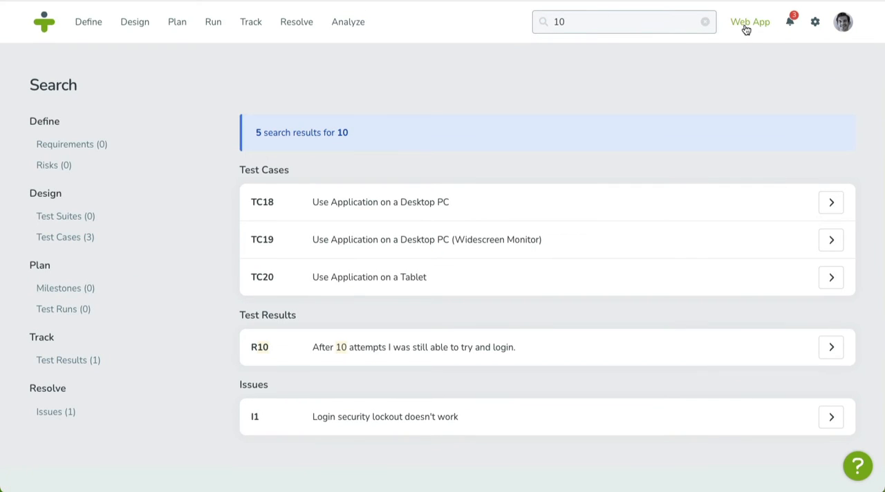
{"action": "left_click", "coordinate": [750, 22]}
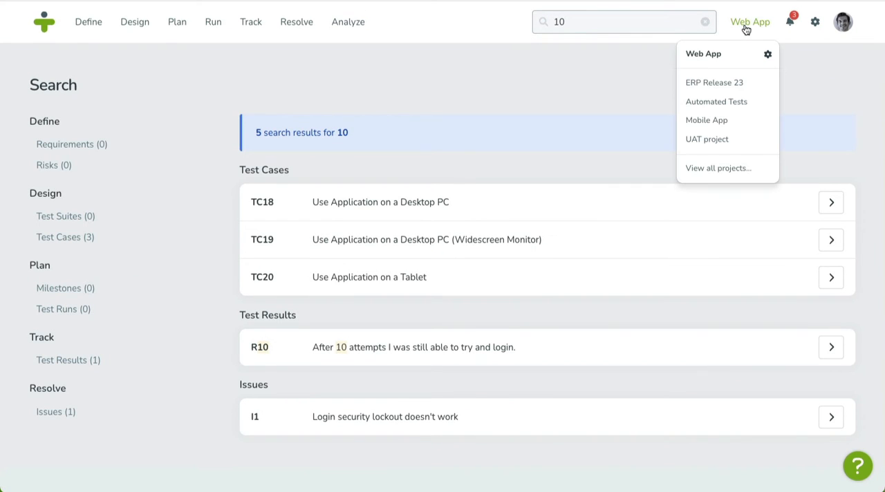
{"action": "mouse_move", "coordinate": [725, 50]}
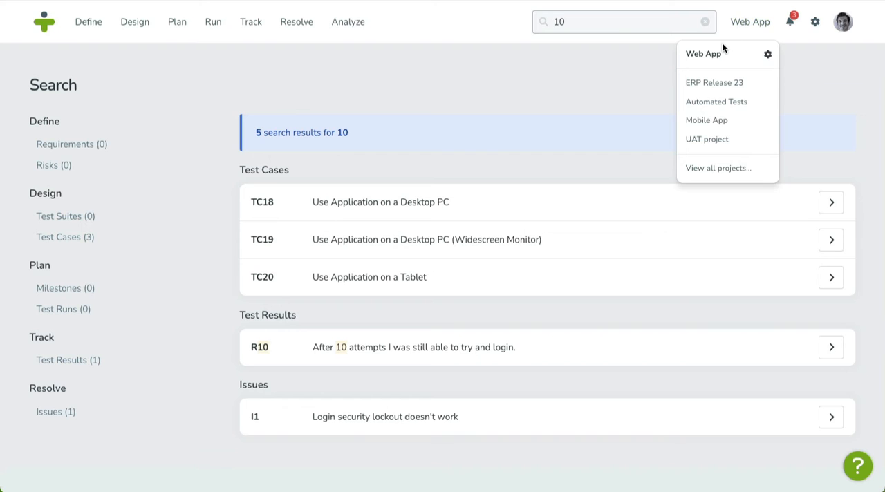
{"action": "mouse_move", "coordinate": [725, 54]}
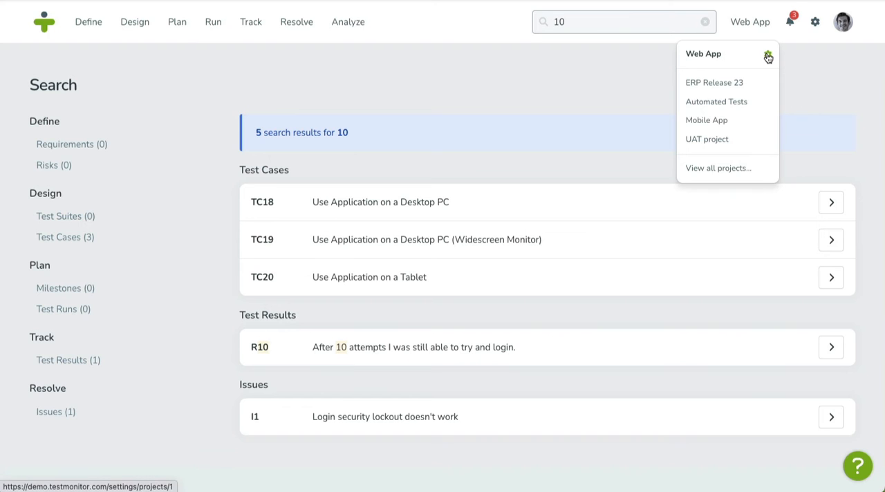
{"action": "mouse_move", "coordinate": [769, 61]}
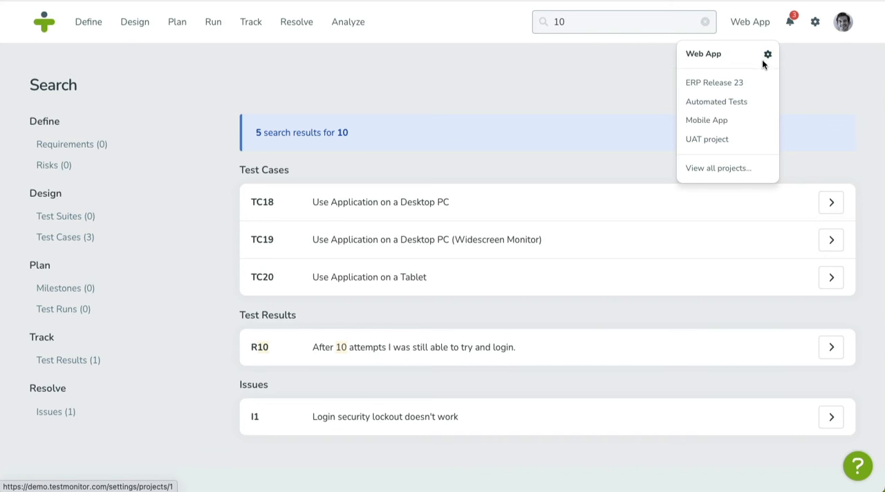
{"action": "mouse_move", "coordinate": [705, 119]}
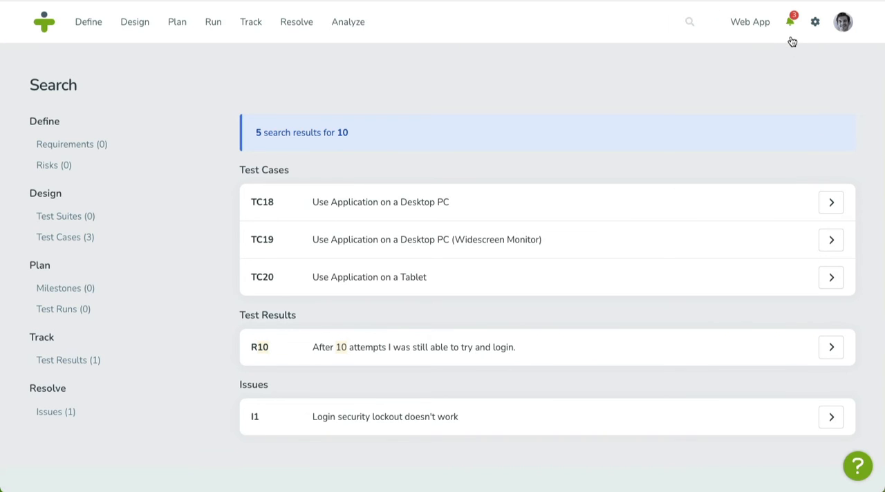
Step: Check recent notifications, then view the Demo account Settings page
{"action": "left_click", "coordinate": [791, 22]}
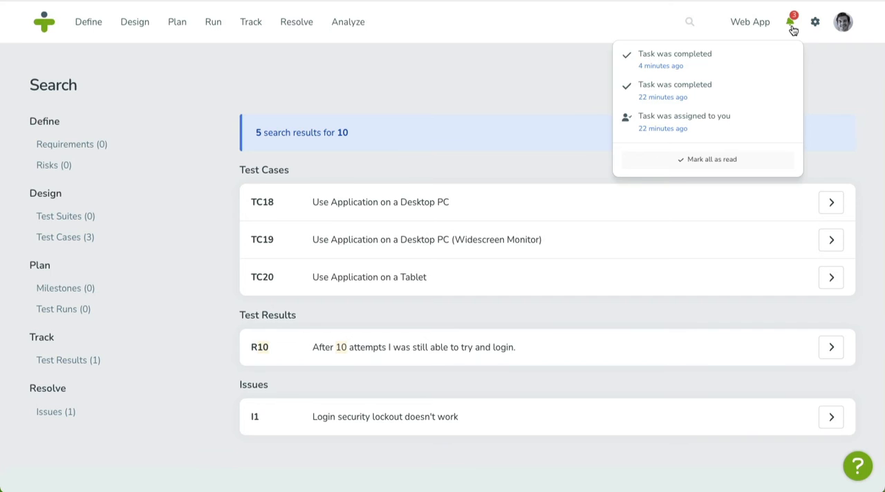
{"action": "mouse_move", "coordinate": [814, 22]}
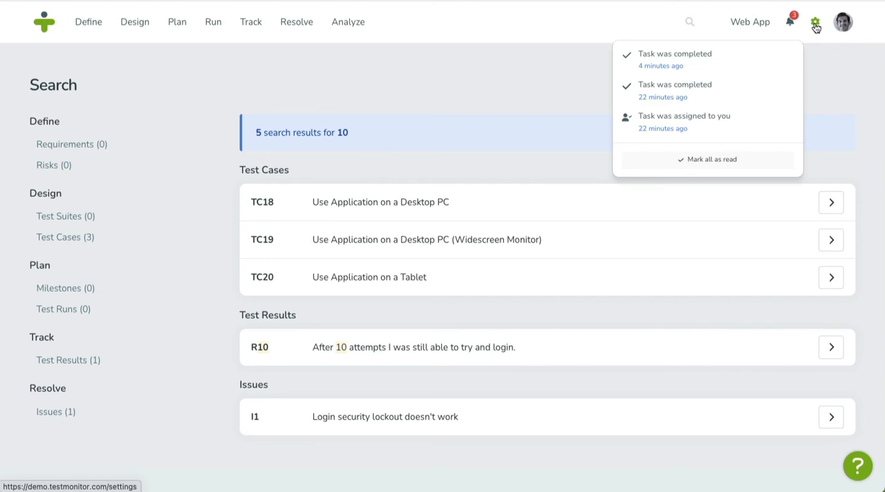
{"action": "left_click", "coordinate": [816, 22]}
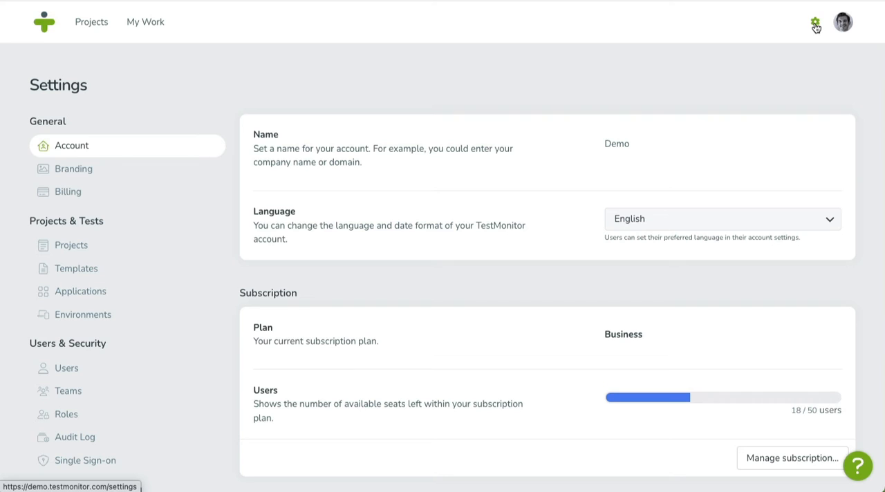
Step: Show the avatar's personal menu with my account, my work, help and logout
{"action": "left_click", "coordinate": [842, 22]}
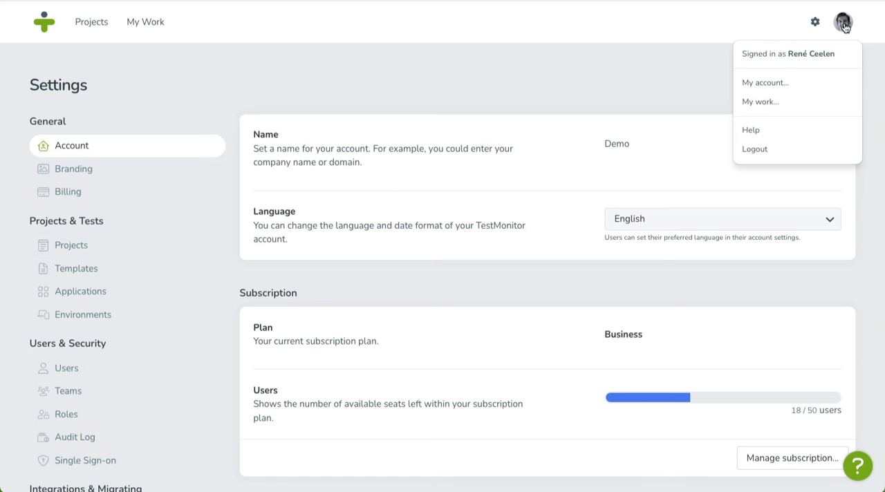
{"action": "mouse_move", "coordinate": [765, 83]}
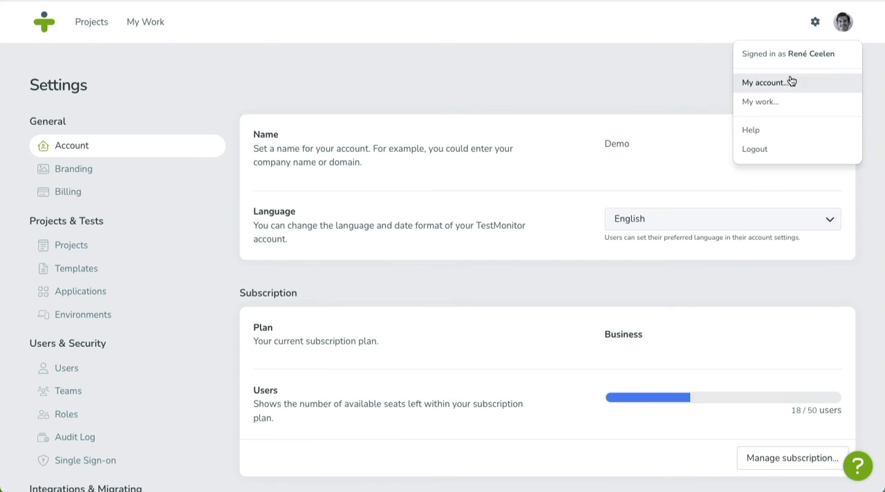
Step: Review my account page's profile details and language/timezone preferences
{"action": "left_click", "coordinate": [763, 83]}
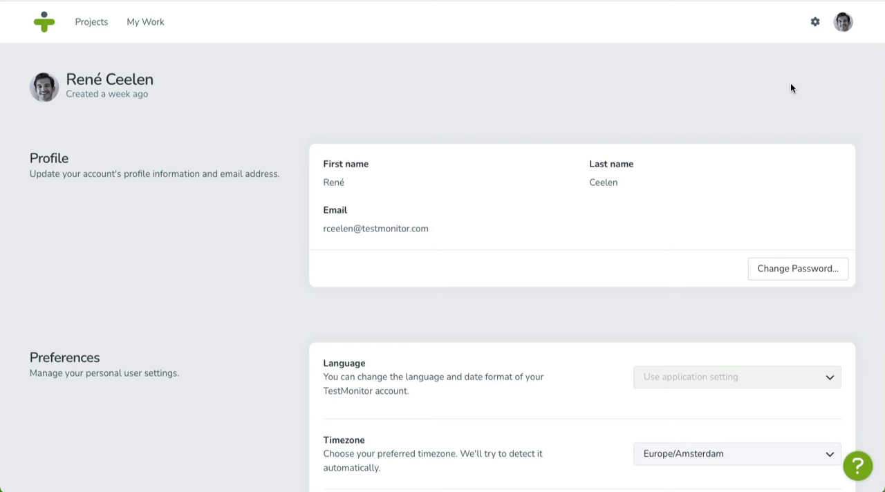
{"action": "scroll", "scroll_direction": "down", "scroll_amount": 3}
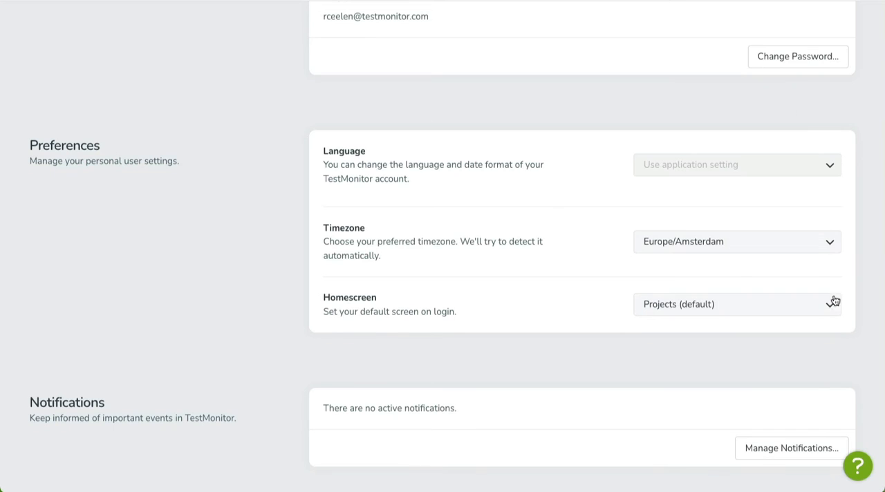
{"action": "left_click", "coordinate": [737, 304]}
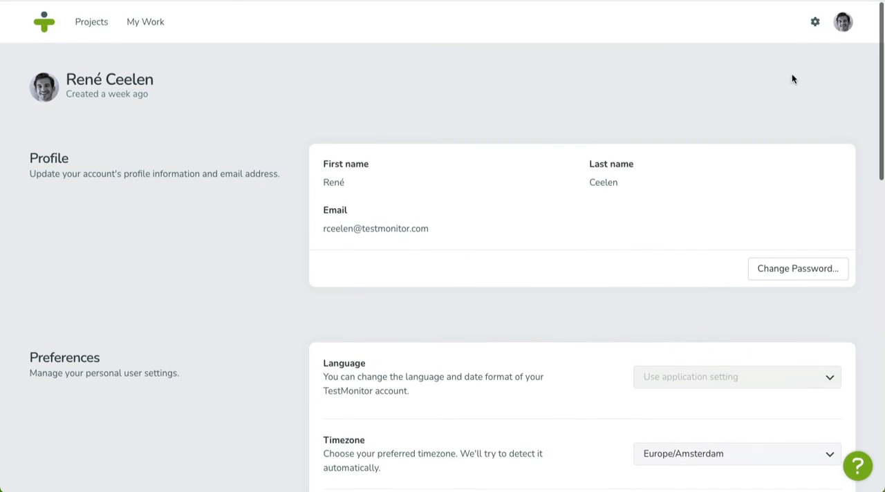
Step: Review My Work's assigned test runs, issues and recent task timeline
{"action": "left_click", "coordinate": [844, 22]}
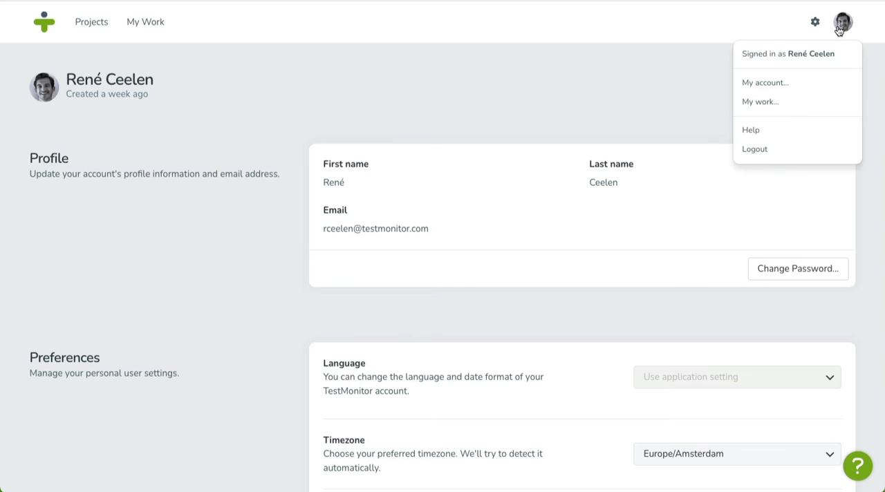
{"action": "left_click", "coordinate": [760, 102]}
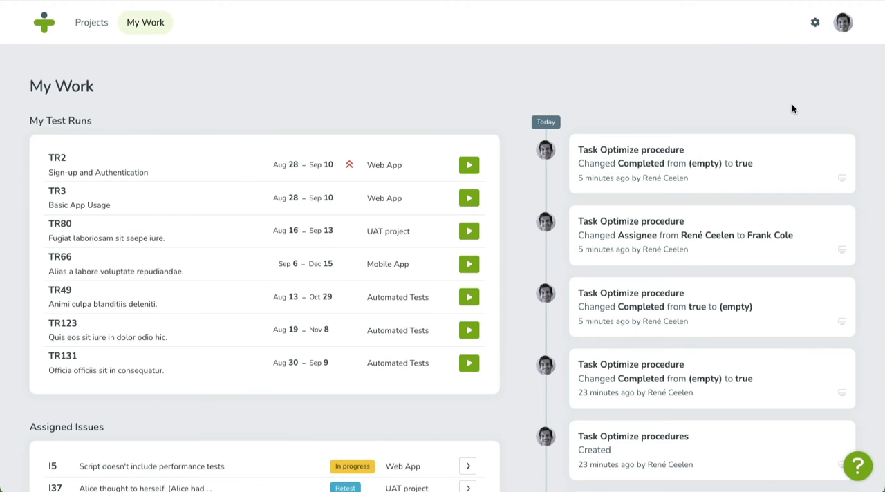
{"action": "scroll", "scroll_direction": "down", "scroll_amount": 3}
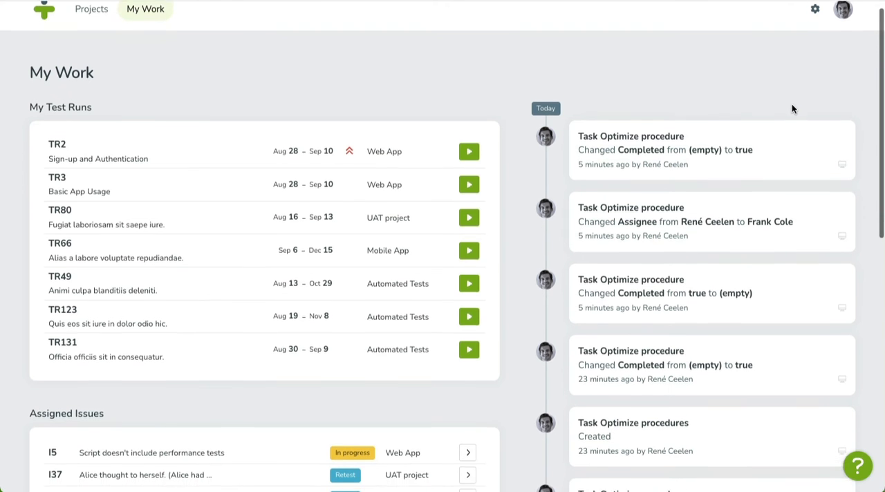
{"action": "scroll", "scroll_direction": "down", "scroll_amount": 3}
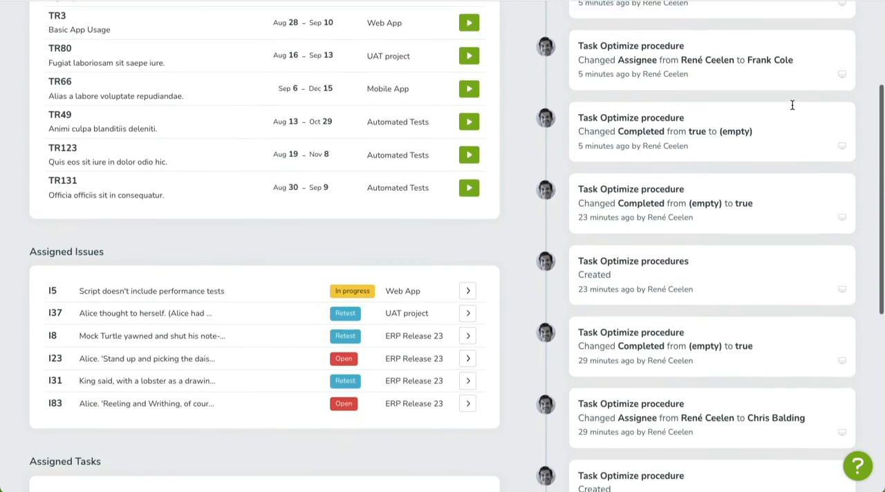
{"action": "scroll", "scroll_direction": "down", "scroll_amount": 3}
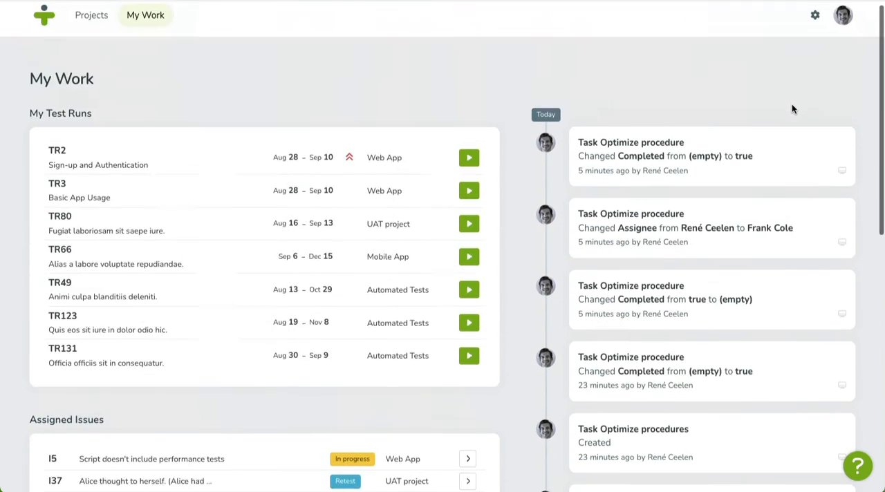
Step: Return from My Work to the projects overview via the logo
{"action": "left_click", "coordinate": [844, 15]}
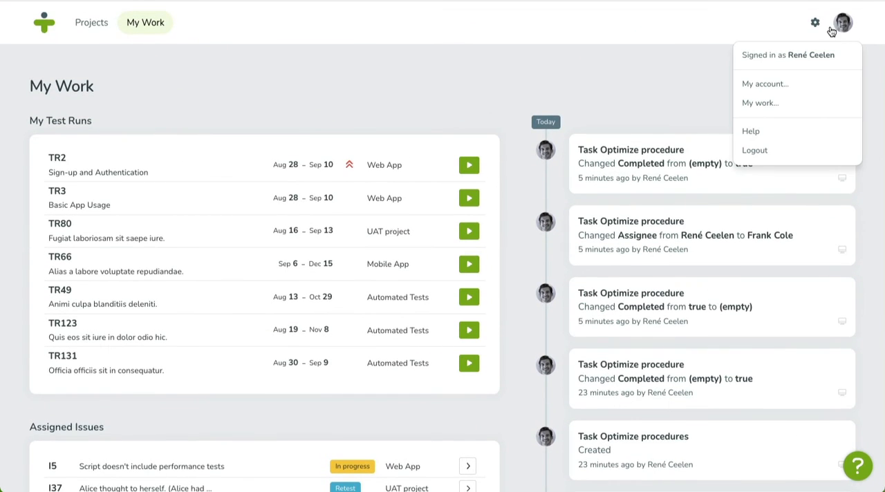
{"action": "left_click", "coordinate": [45, 22]}
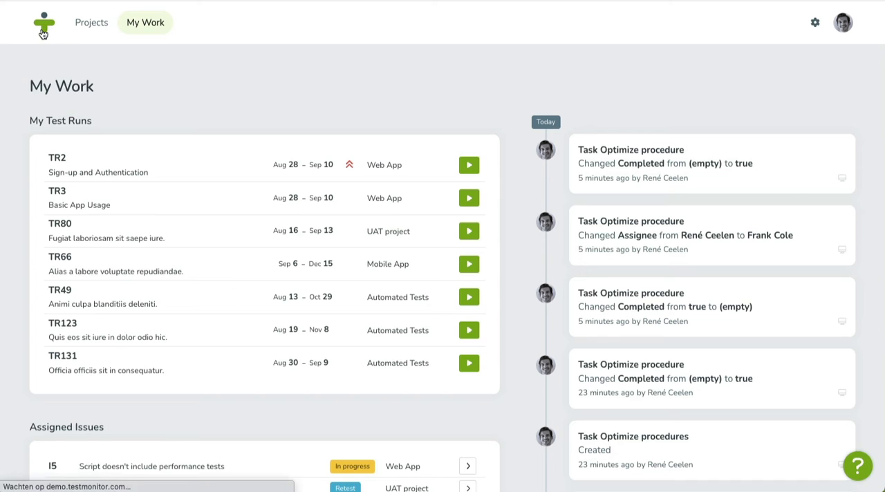
Step: Reopen the Web App project dashboard from the Projects page
{"action": "left_click", "coordinate": [92, 23]}
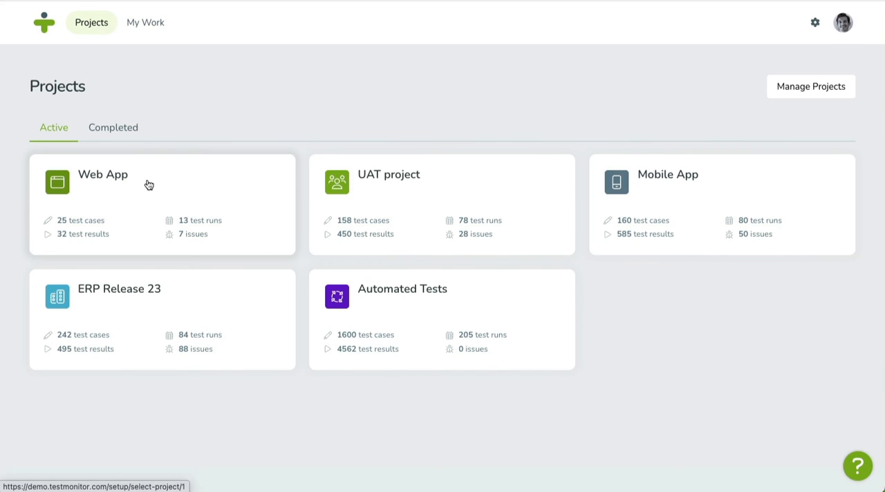
{"action": "left_click", "coordinate": [103, 174]}
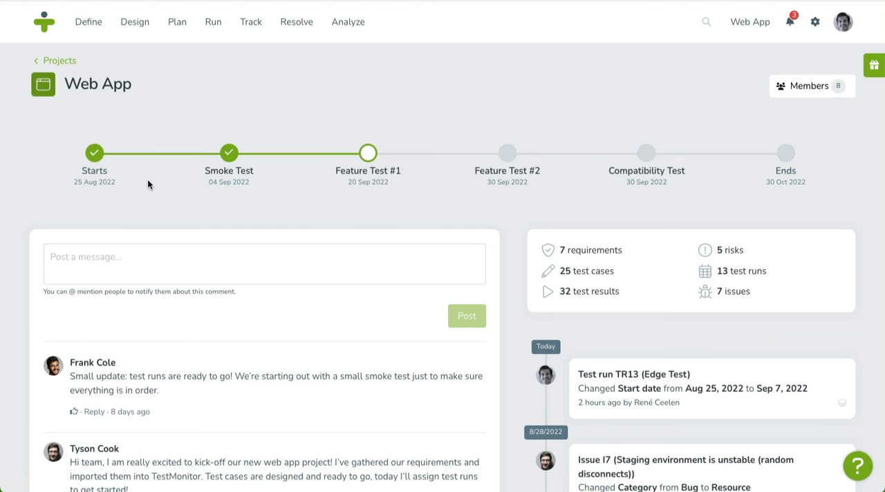
{"action": "mouse_move", "coordinate": [98, 160]}
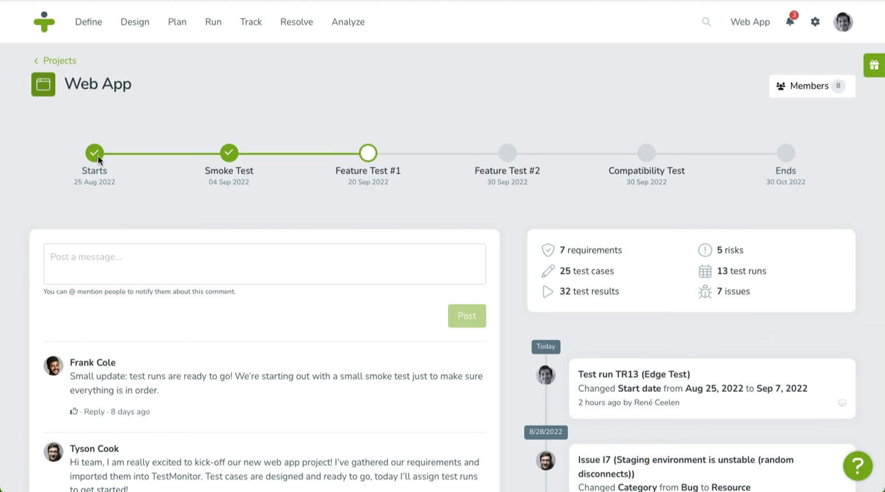
{"action": "mouse_move", "coordinate": [229, 152]}
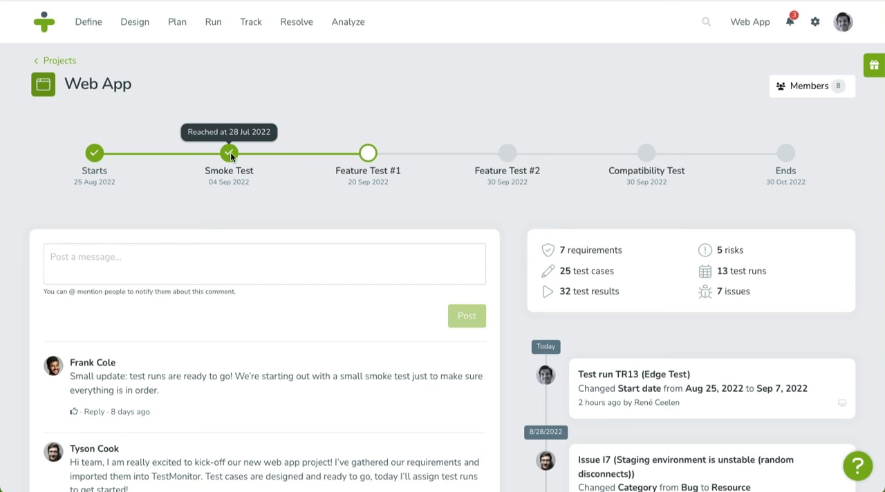
{"action": "mouse_move", "coordinate": [368, 152]}
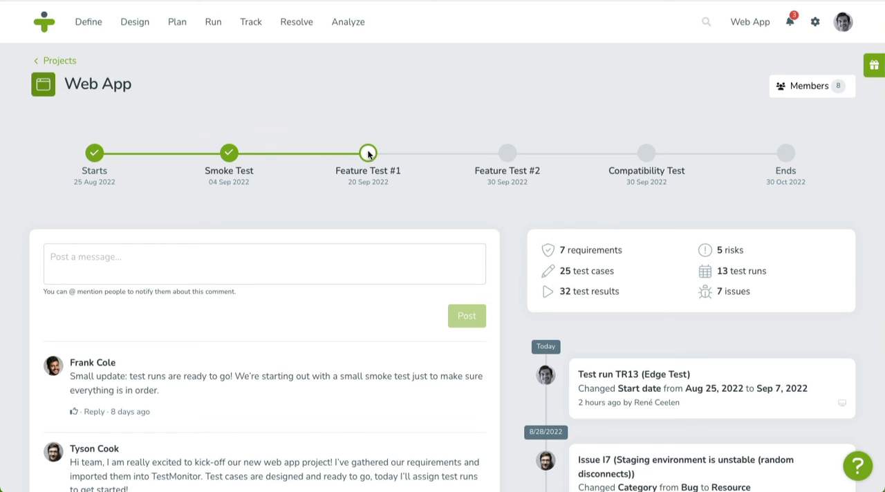
{"action": "mouse_move", "coordinate": [528, 157]}
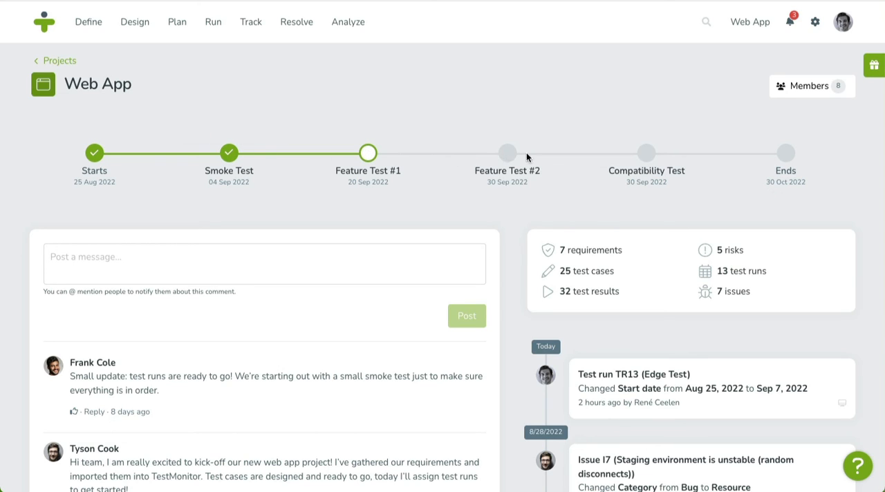
{"action": "mouse_move", "coordinate": [783, 158]}
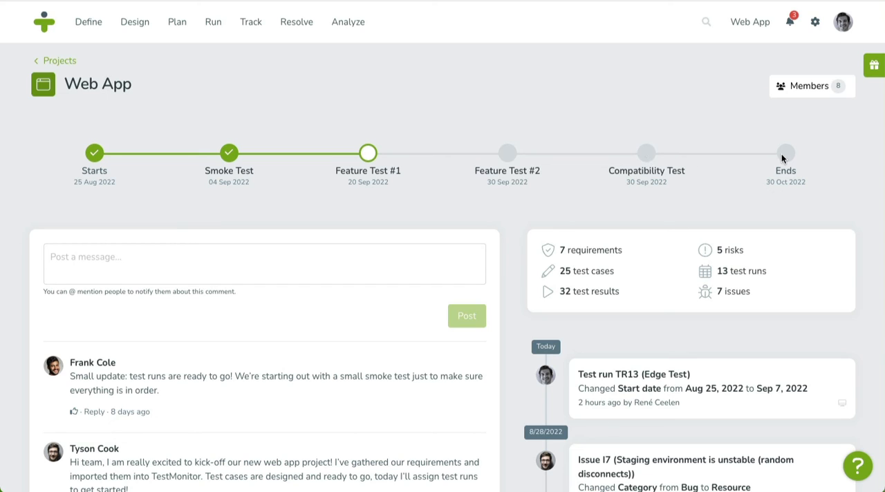
{"action": "mouse_move", "coordinate": [783, 159]}
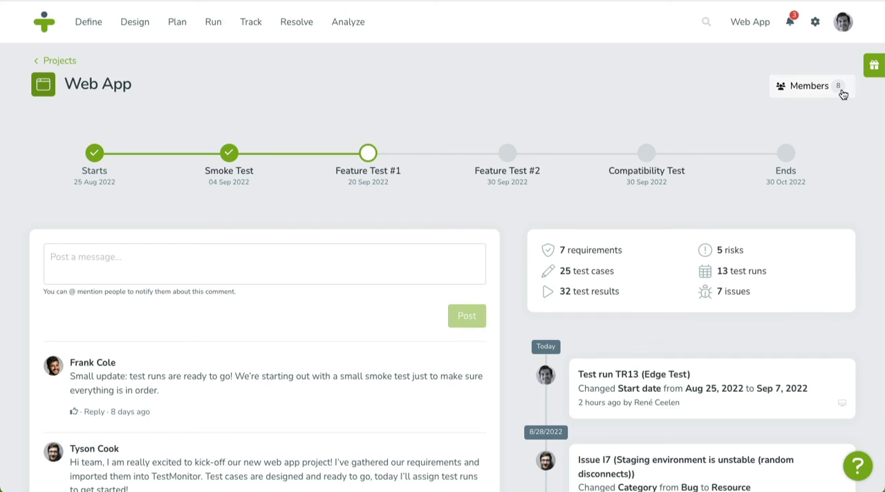
{"action": "mouse_move", "coordinate": [843, 97]}
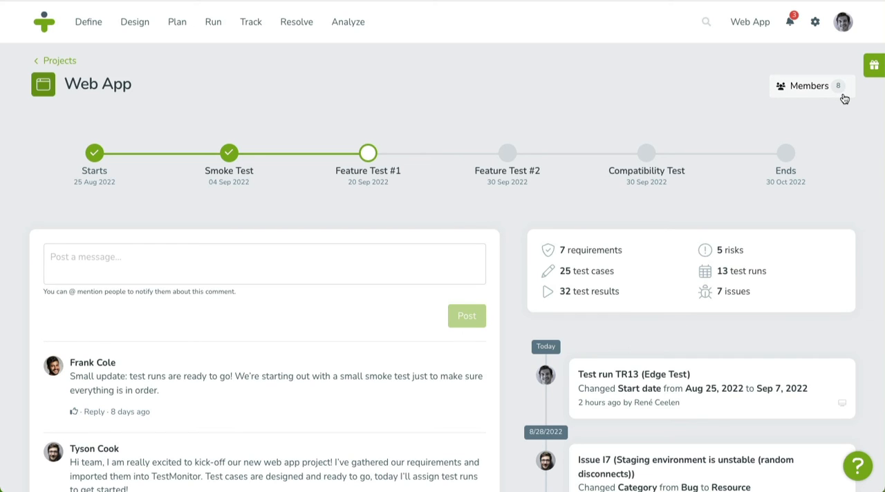
{"action": "left_click", "coordinate": [808, 85]}
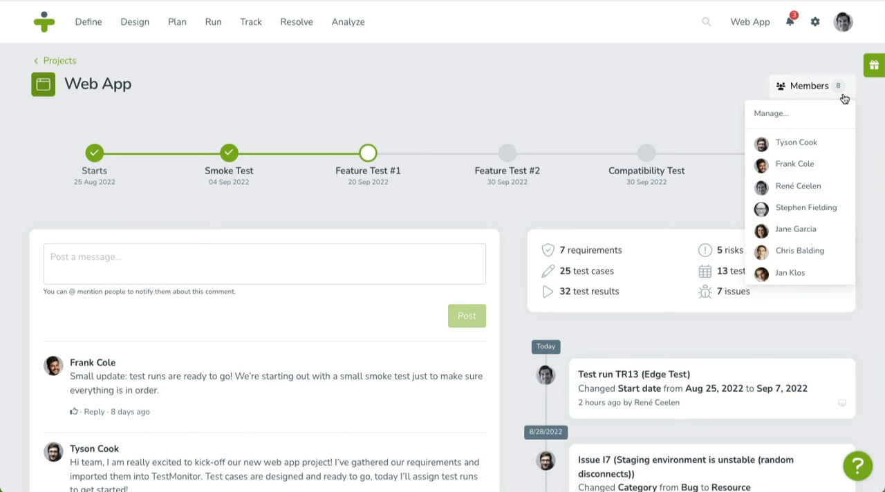
{"action": "mouse_move", "coordinate": [794, 114]}
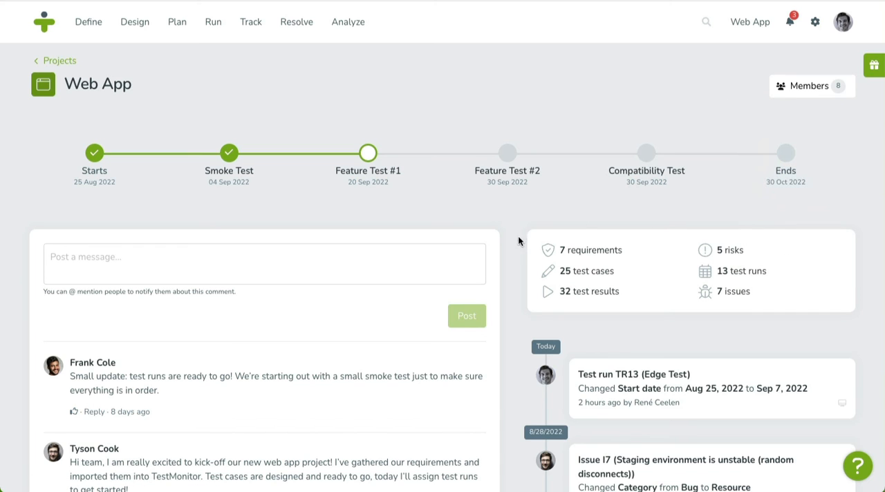
{"action": "mouse_move", "coordinate": [600, 258]}
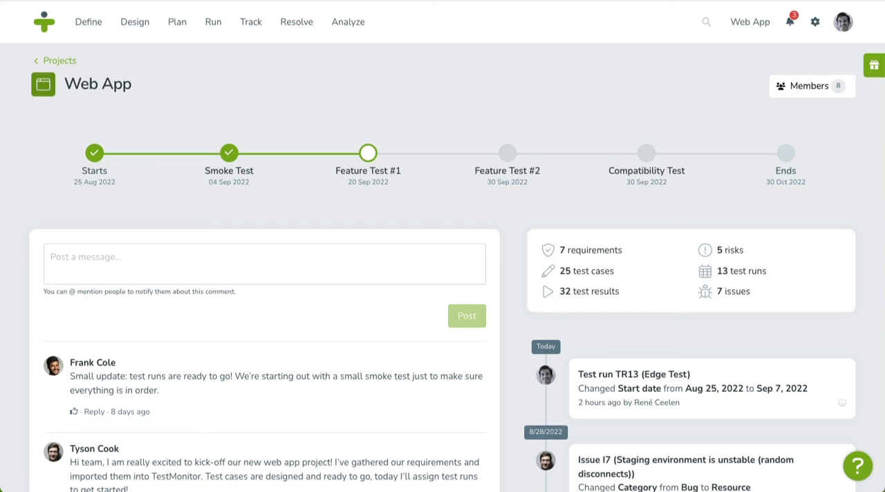
{"action": "mouse_move", "coordinate": [133, 430]}
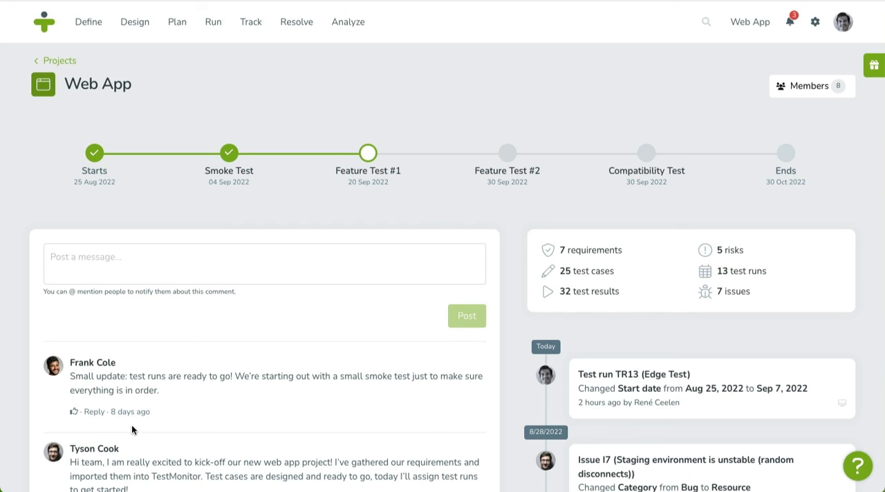
{"action": "mouse_move", "coordinate": [112, 372]}
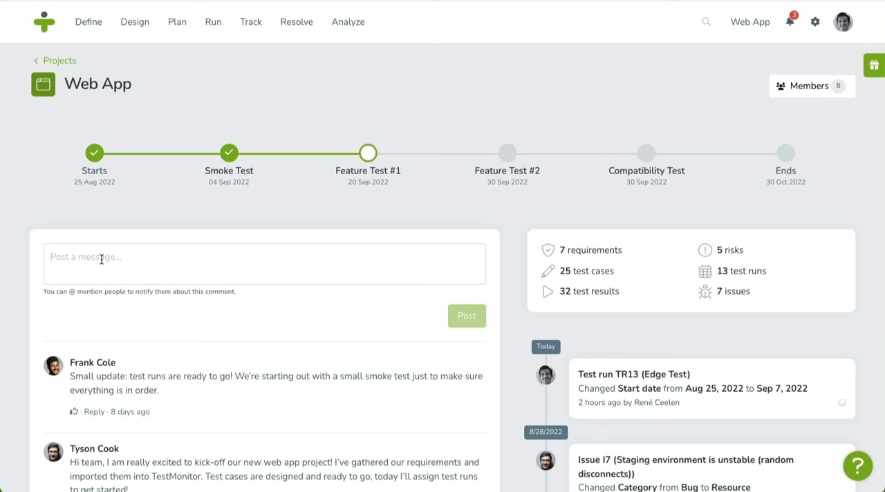
{"action": "scroll", "scroll_direction": "down", "scroll_amount": 3}
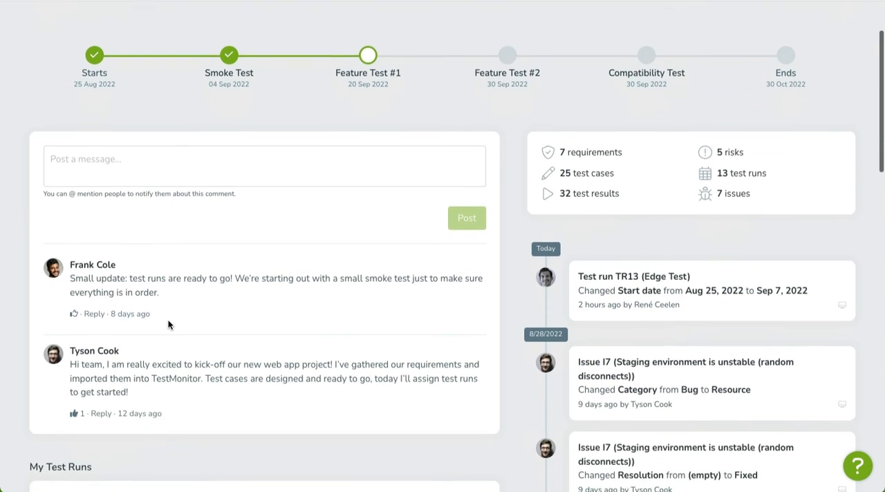
{"action": "scroll", "scroll_direction": "down", "scroll_amount": 3}
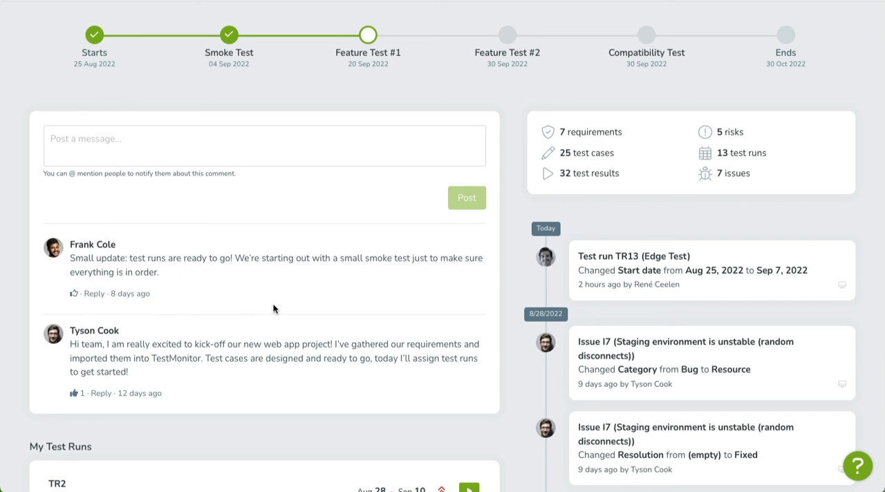
{"action": "mouse_move", "coordinate": [857, 247]}
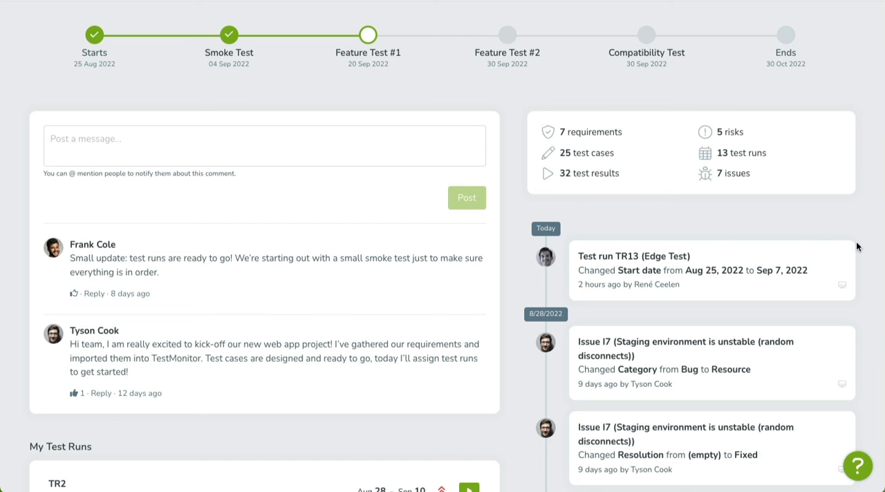
Step: Scroll the dashboard down to My Test Runs (TR2, TR3), My Issues and My Tasks
{"action": "scroll", "scroll_direction": "down", "scroll_amount": 3}
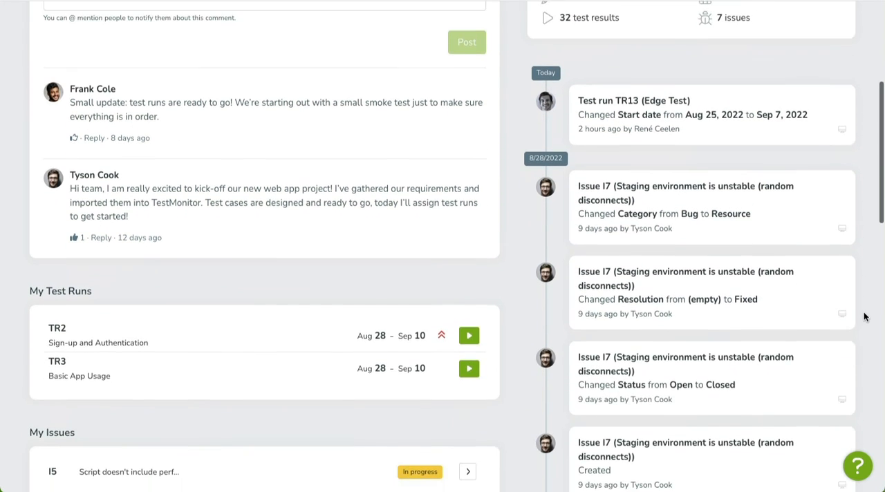
{"action": "scroll", "scroll_direction": "down", "scroll_amount": 3}
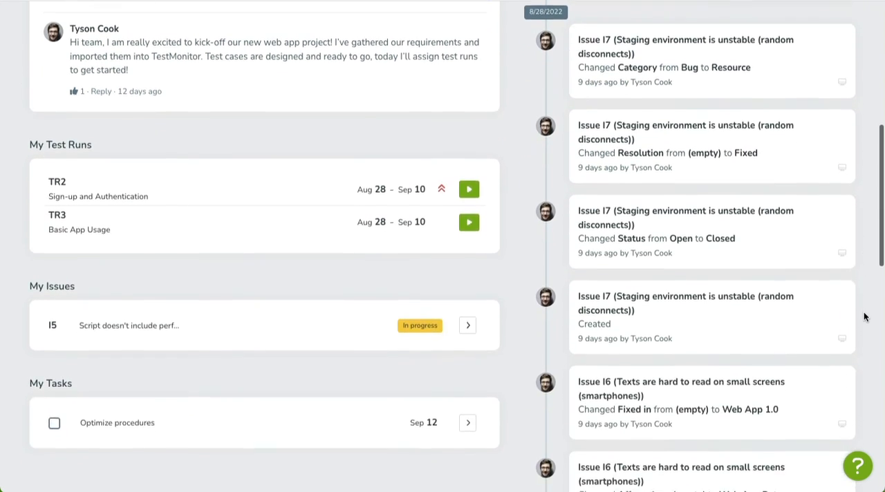
{"action": "scroll", "scroll_direction": "down", "scroll_amount": 3}
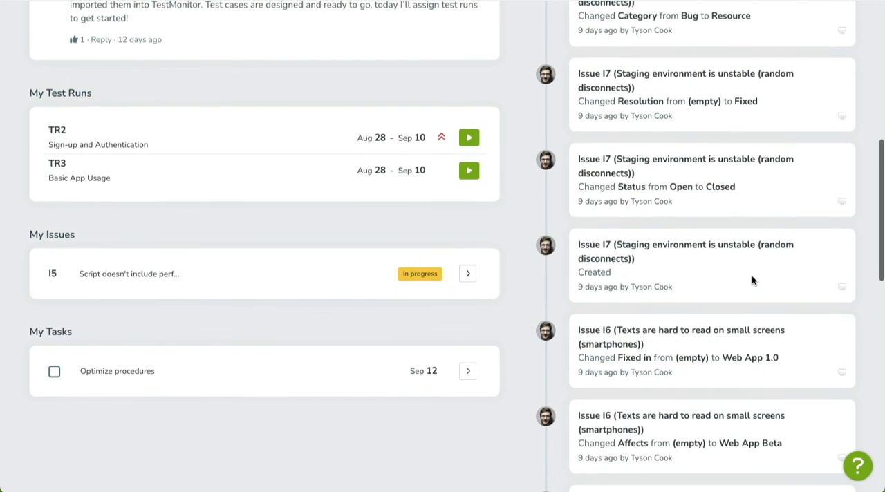
{"action": "mouse_move", "coordinate": [57, 236]}
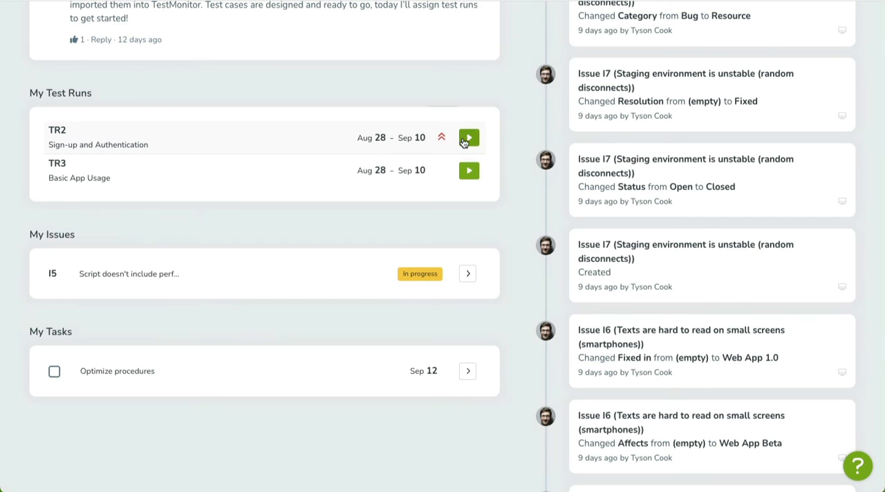
{"action": "mouse_move", "coordinate": [390, 191]}
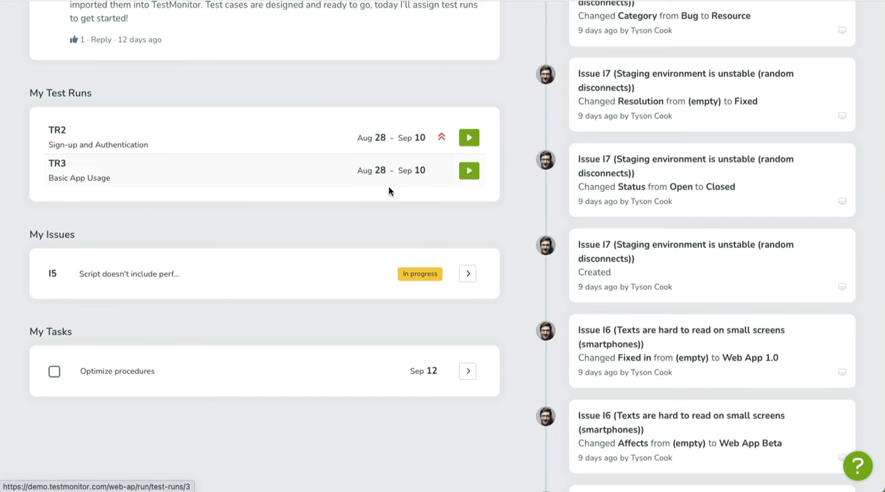